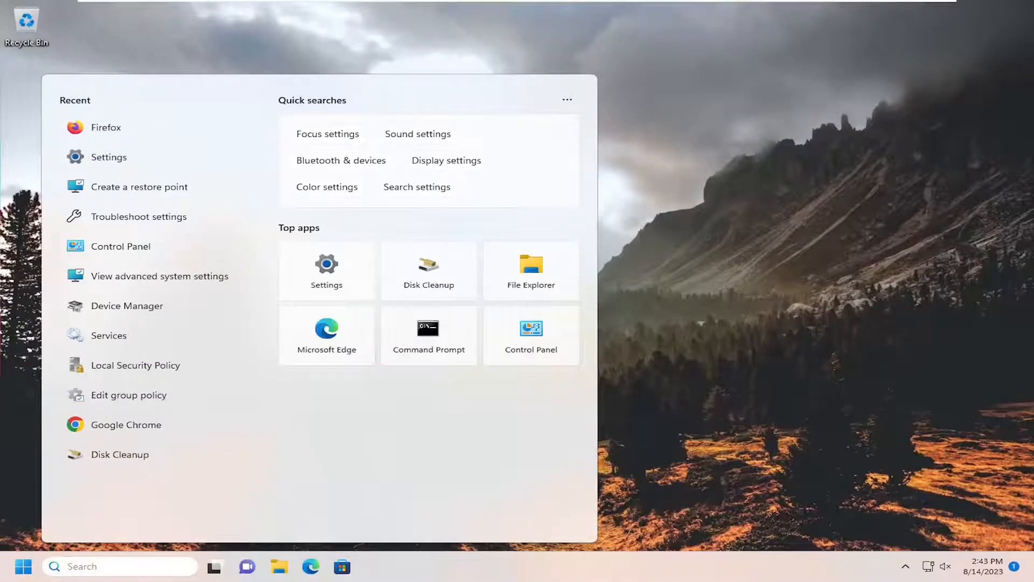
# Search for cmd and launch Command Prompt as administrator, approving the UAC prompt
pyautogui.write('cmd')
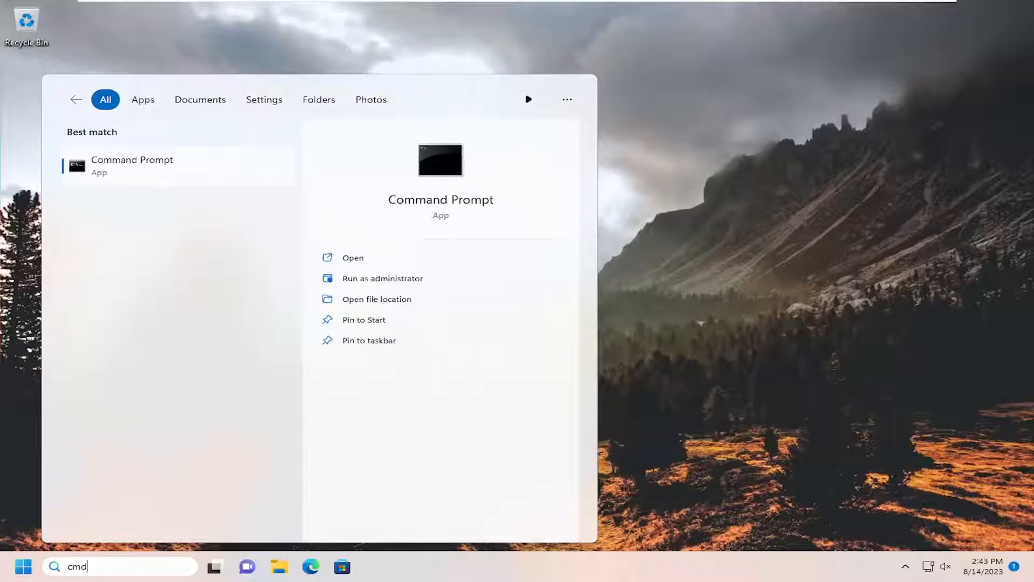
pyautogui.rightClick(132, 165)
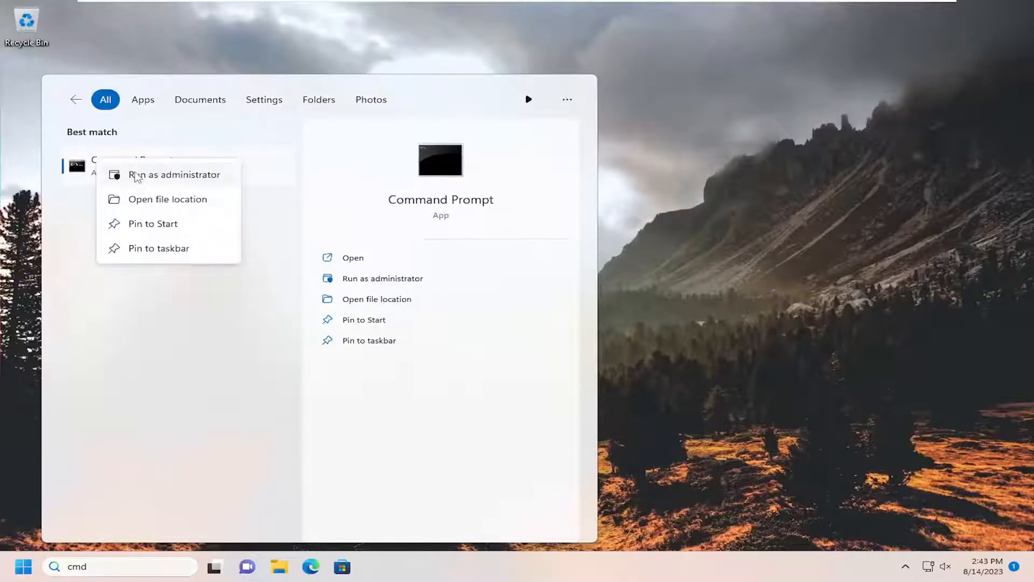
pyautogui.click(174, 174)
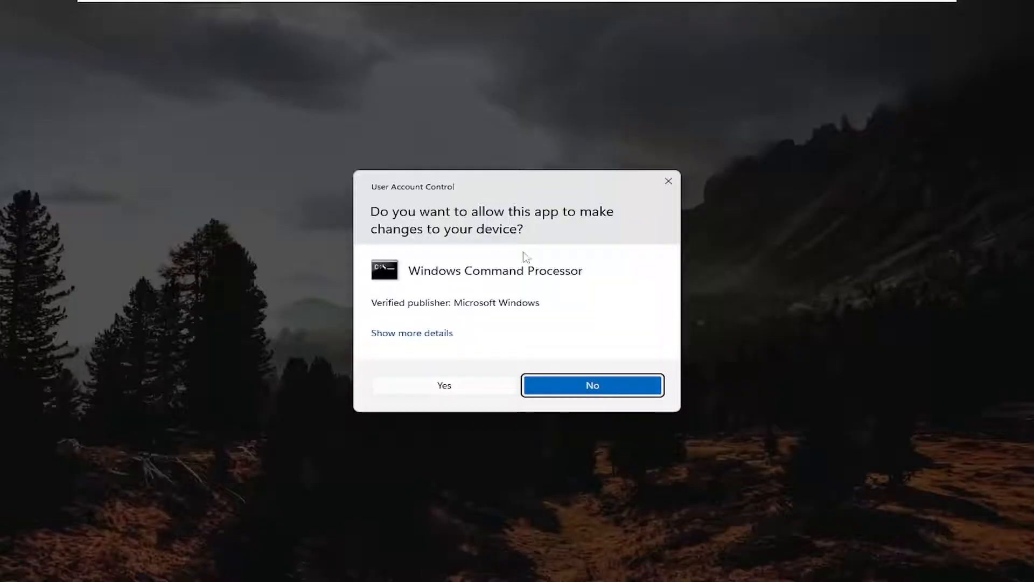
pyautogui.click(444, 385)
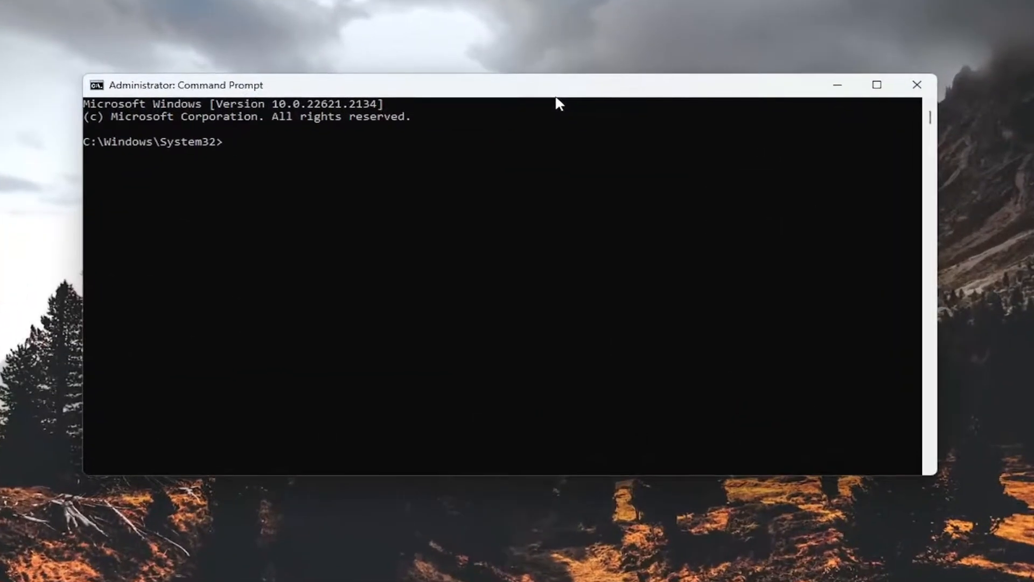
# Enter the command ipconfig /flushdns at the elevated prompt
pyautogui.write('i')
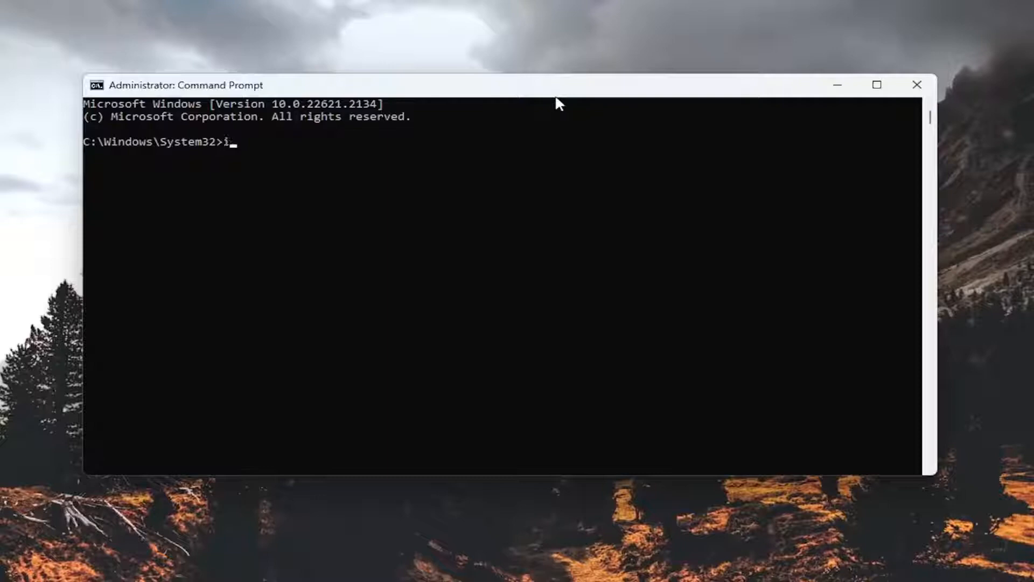
pyautogui.write('pconfig /')
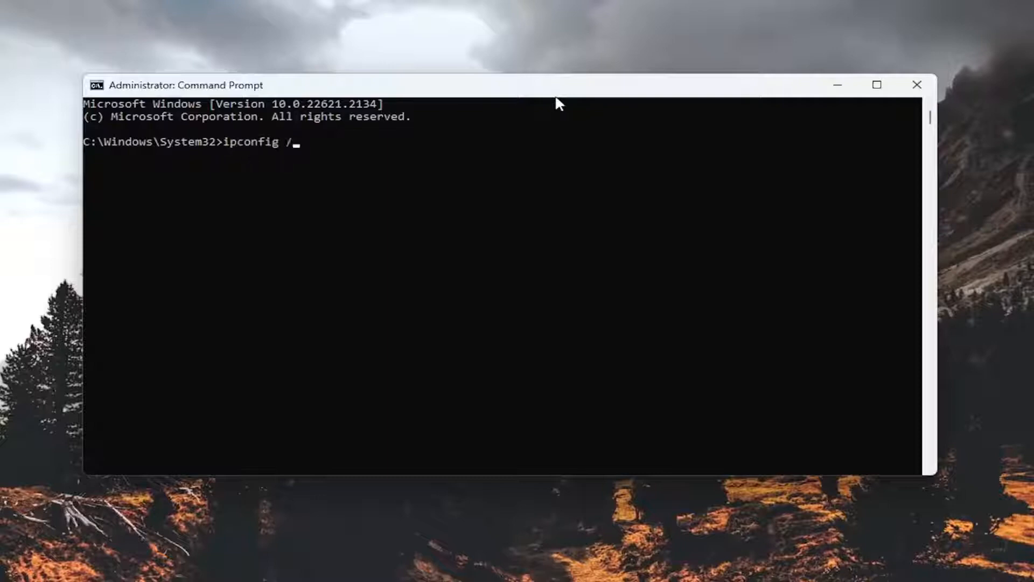
pyautogui.write('flushdns')
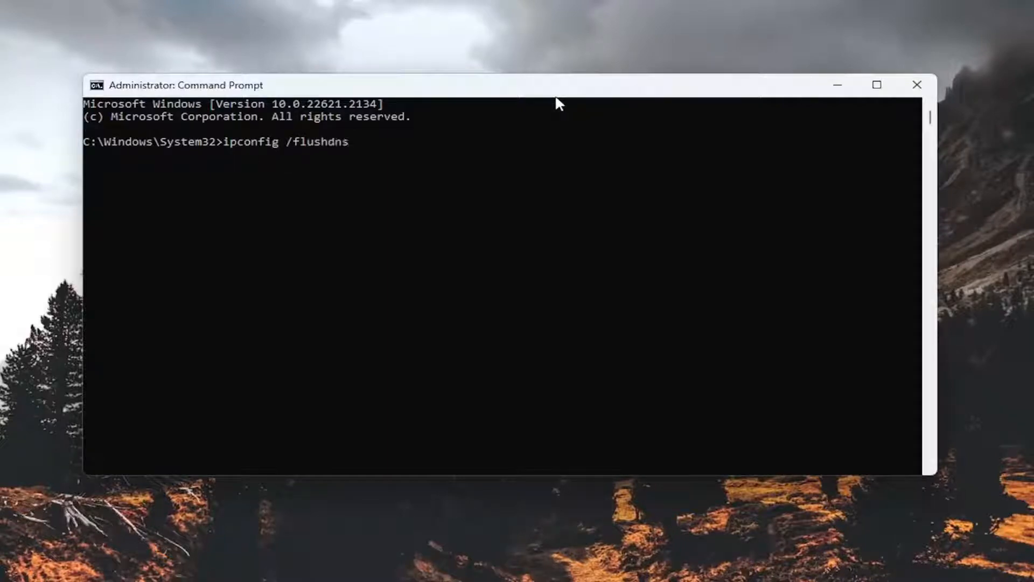
pyautogui.moveTo(311, 189)
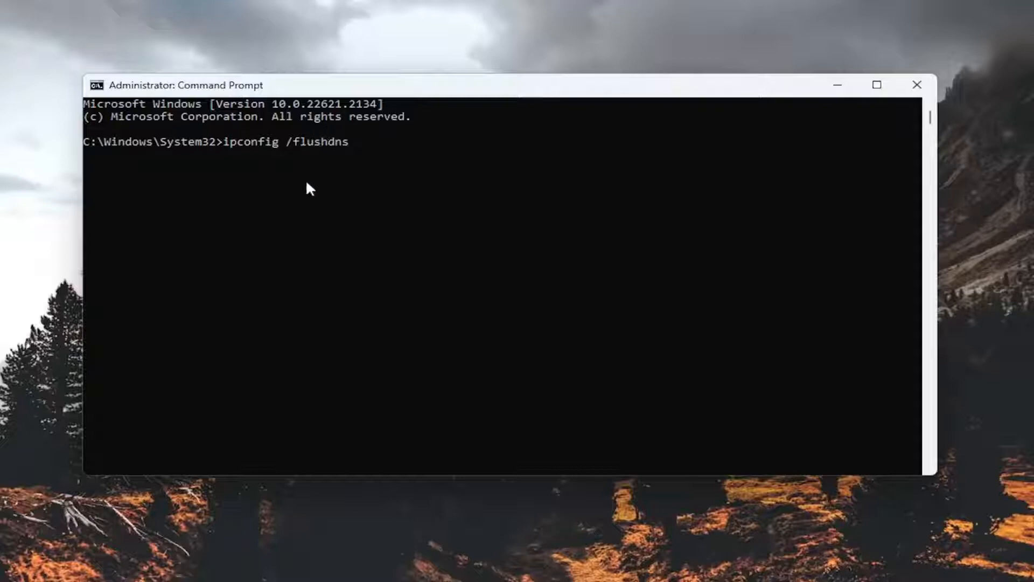
pyautogui.moveTo(297, 200)
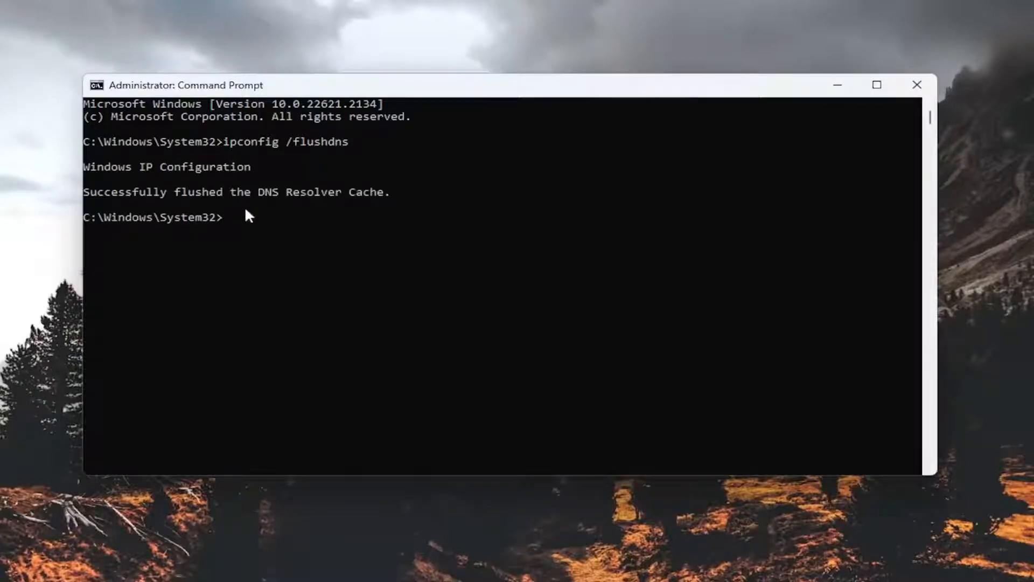
pyautogui.moveTo(244, 192)
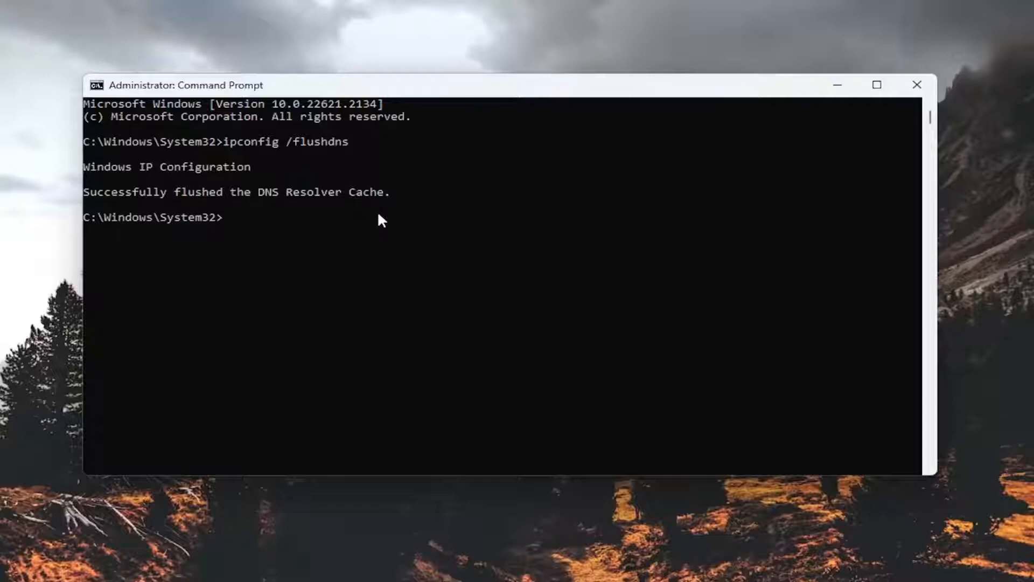
# Enter the command netsh winsock reset at the elevated prompt
pyautogui.write('netsh')
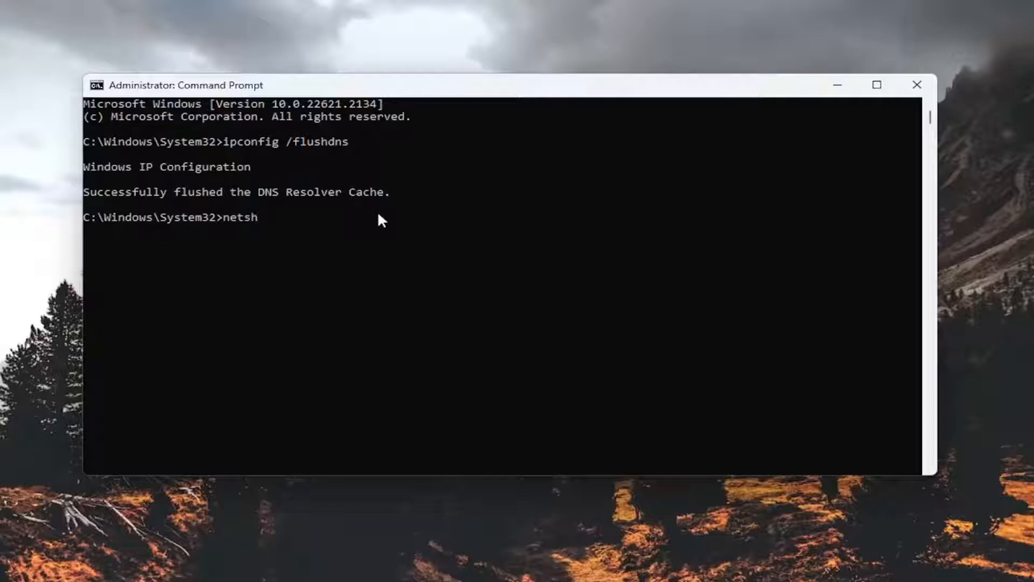
pyautogui.write('win')
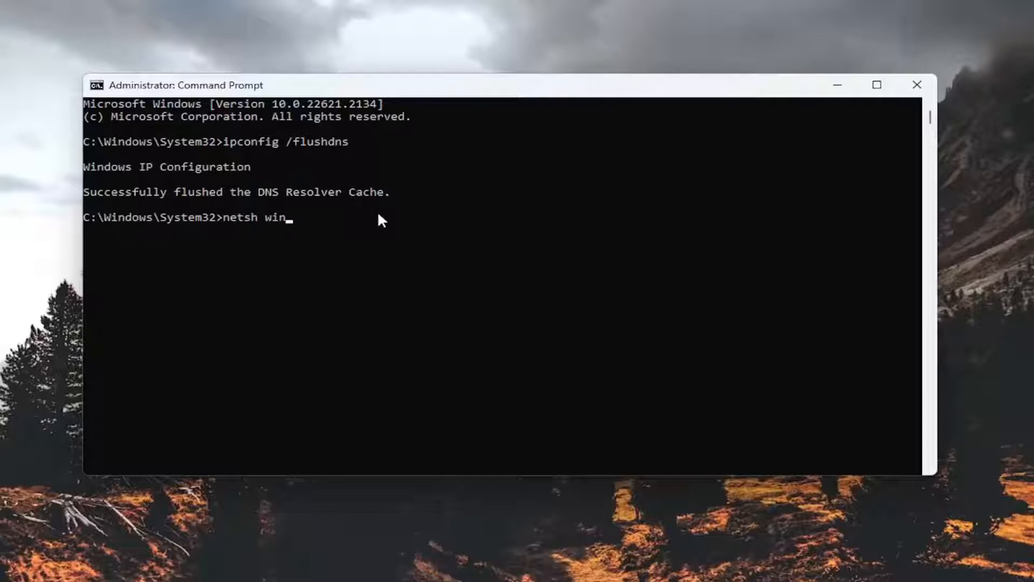
pyautogui.write('sock res')
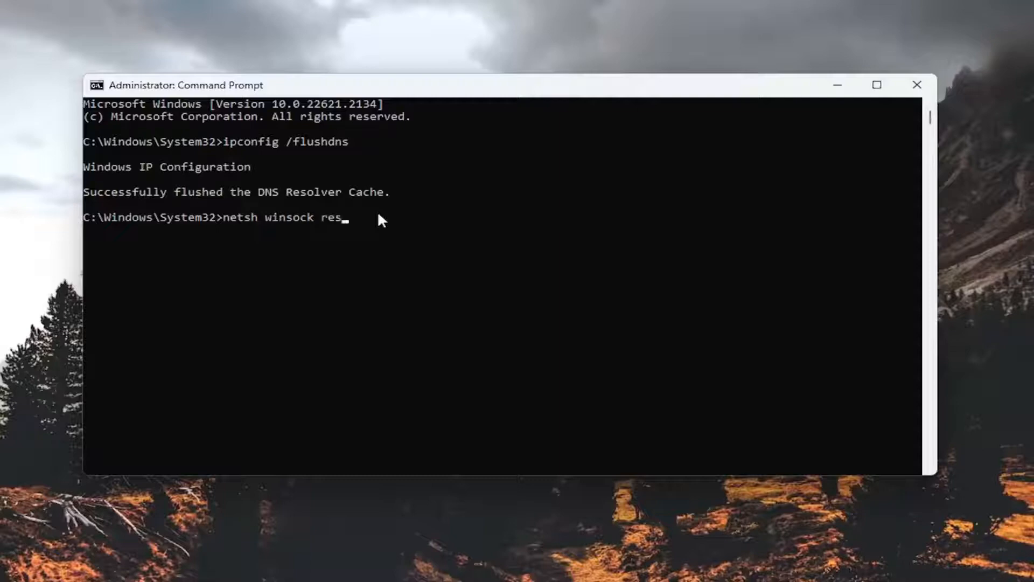
pyautogui.write('et')
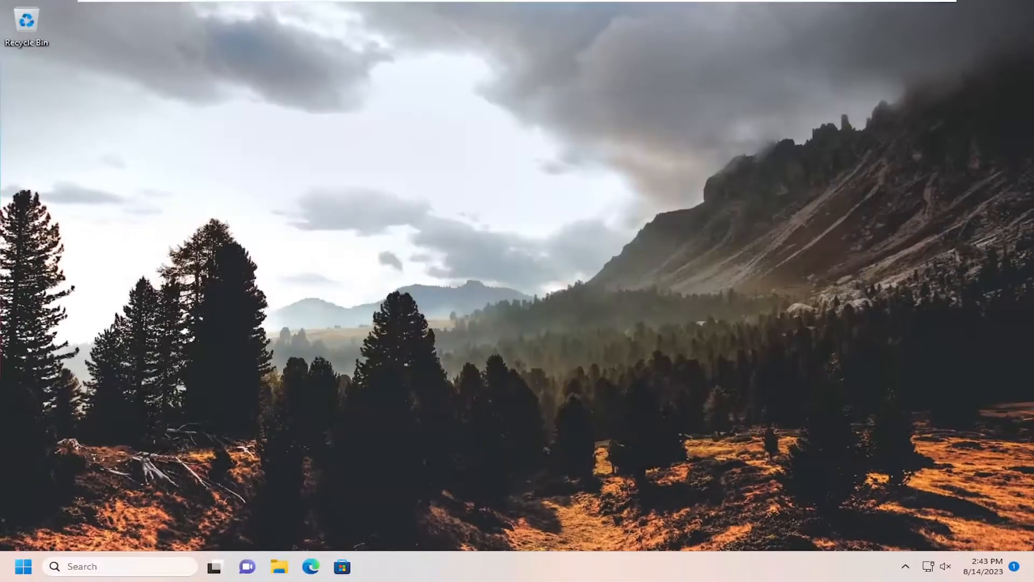
# Restart Windows from the Start button's right-click menu
pyautogui.rightClick(23, 566)
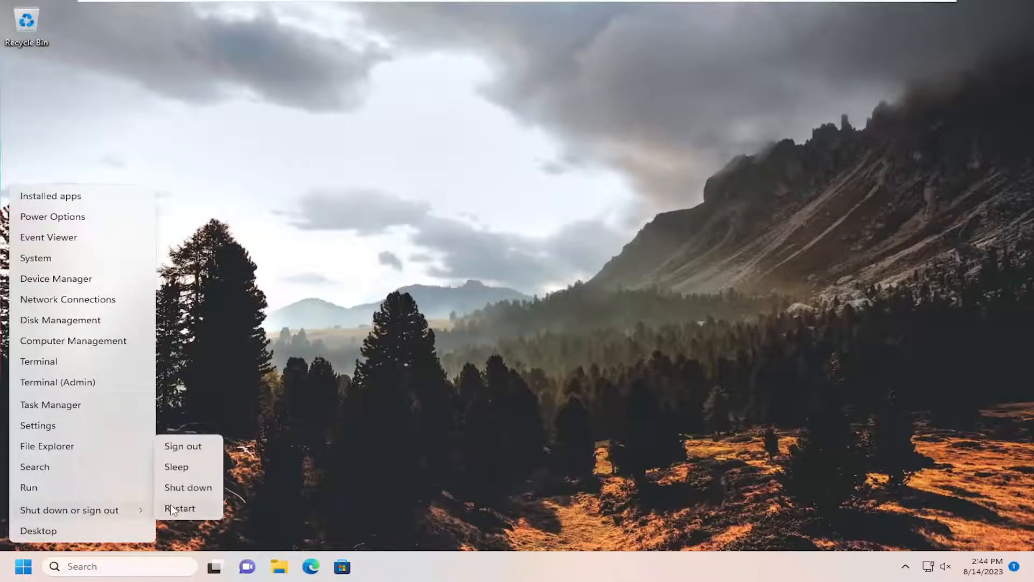
pyautogui.click(179, 508)
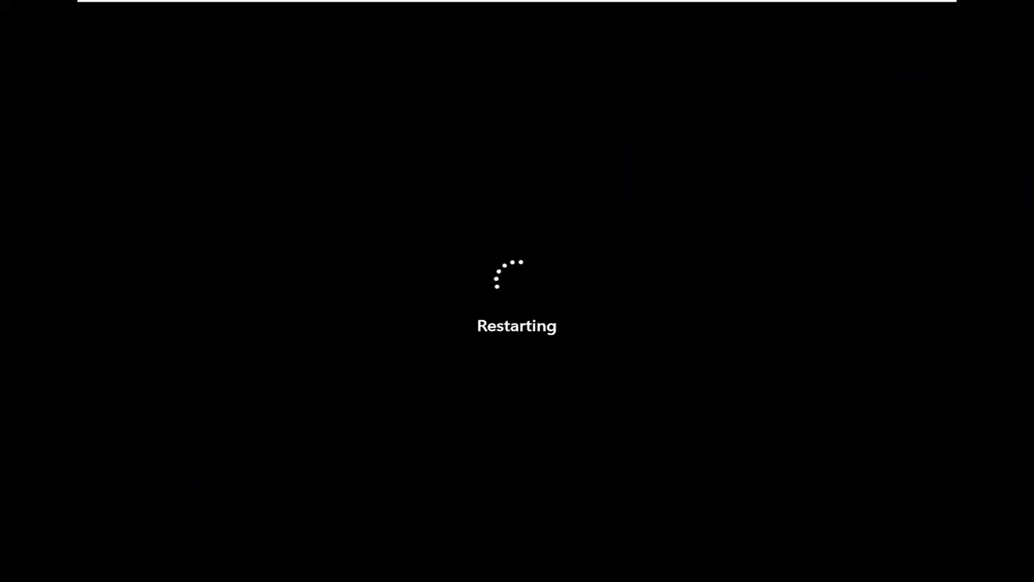